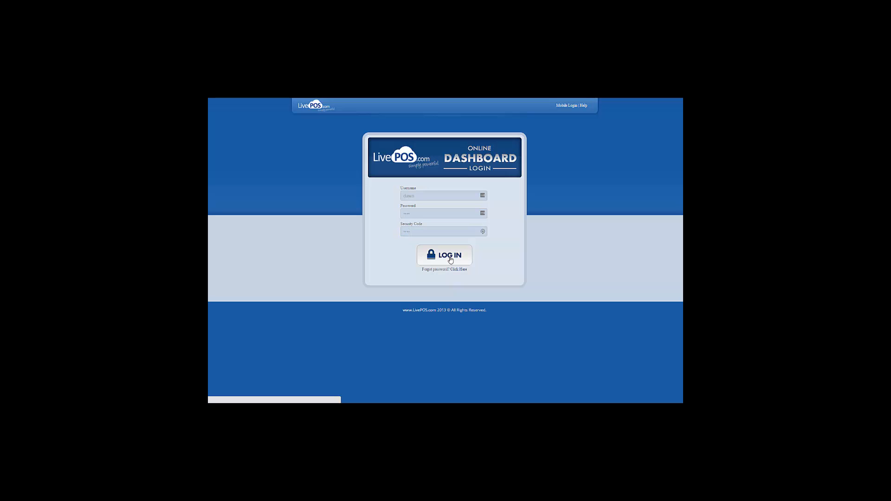
# Step: Log in to the dashboard and open the people options menu for the Employee Scheduler
pyautogui.click(445, 255)
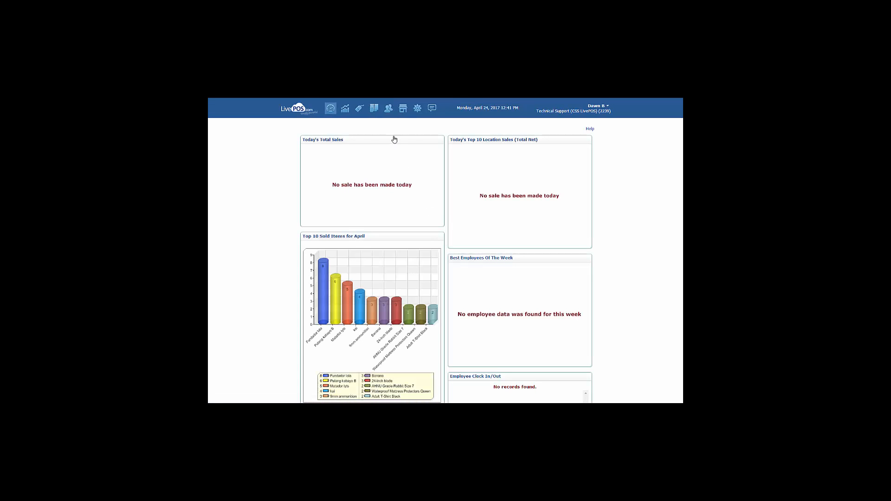
pyautogui.click(388, 108)
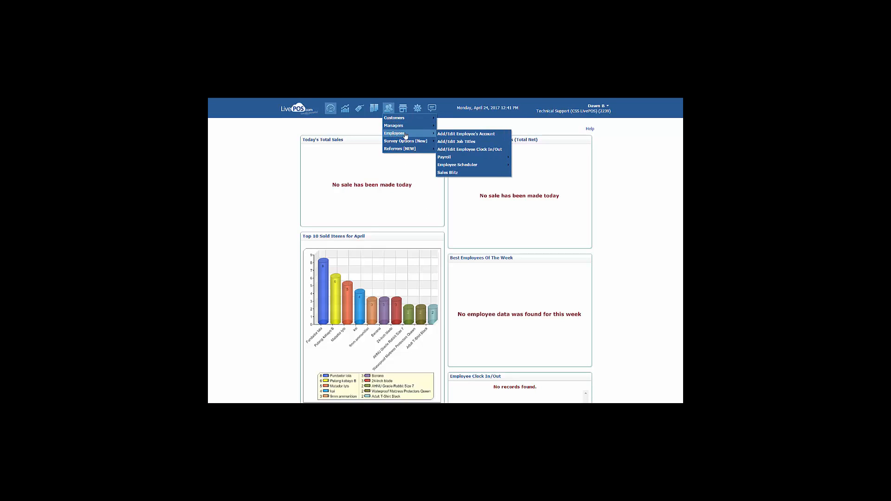
pyautogui.moveTo(457, 165)
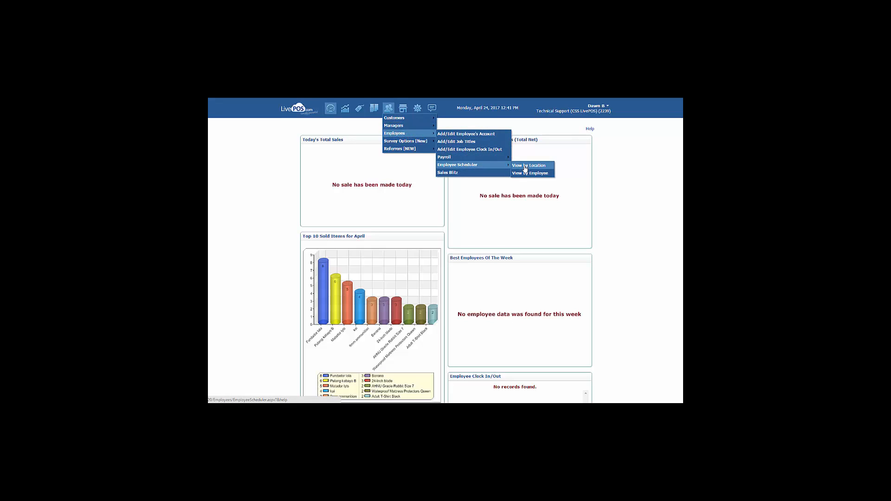
# Step: View the scheduler by location for My Store Name 25245, April 2017
pyautogui.click(529, 166)
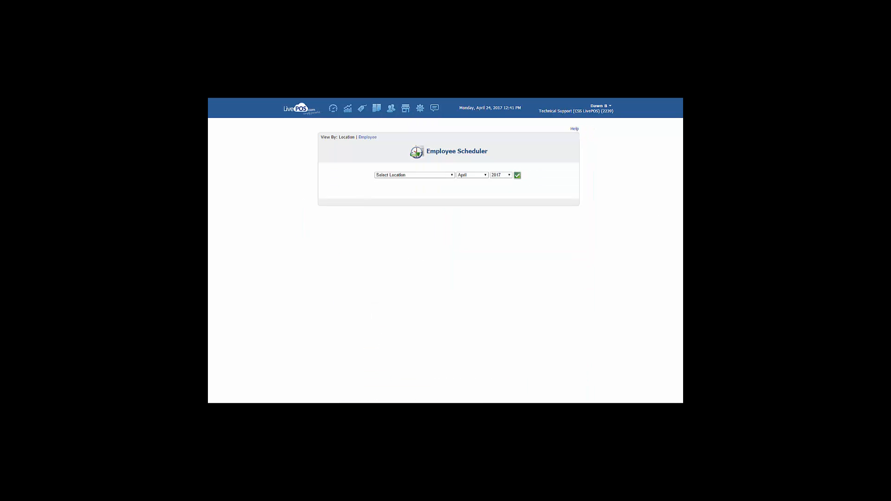
pyautogui.moveTo(619, 236)
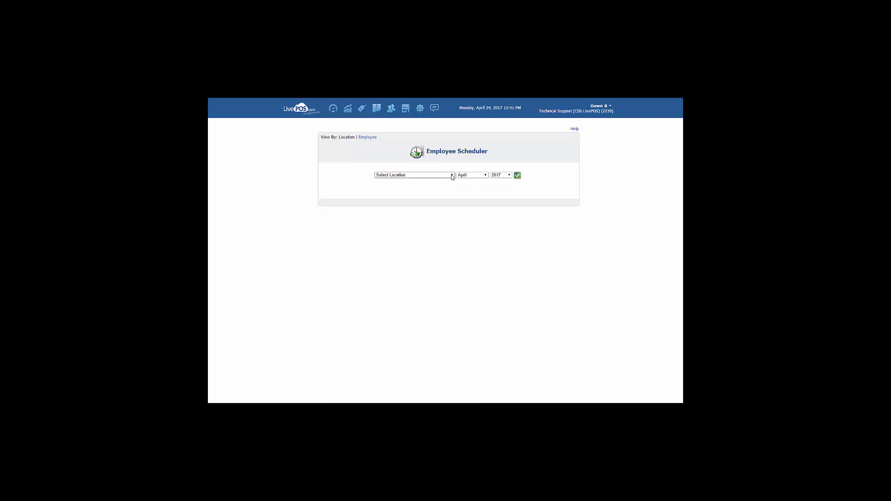
pyautogui.click(413, 174)
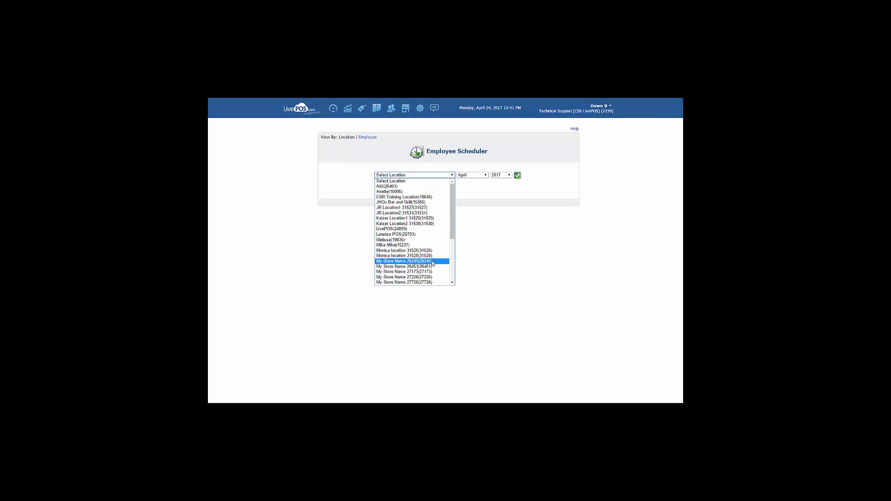
pyautogui.click(411, 260)
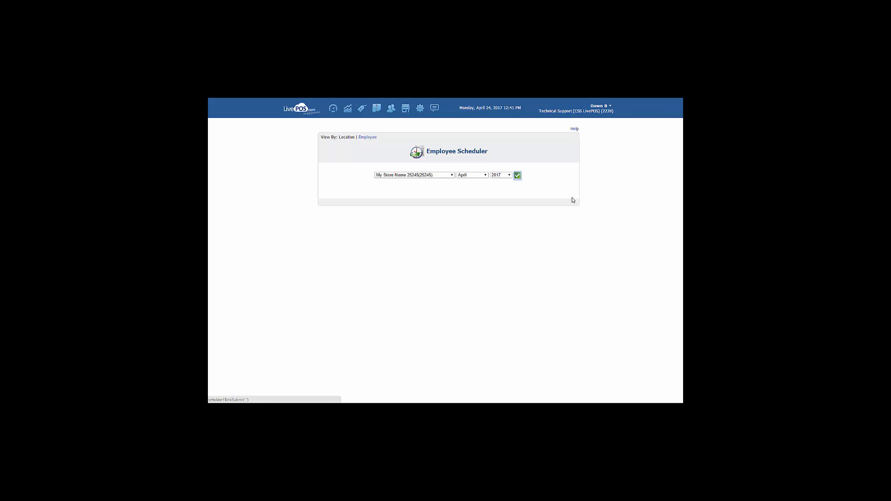
pyautogui.click(516, 175)
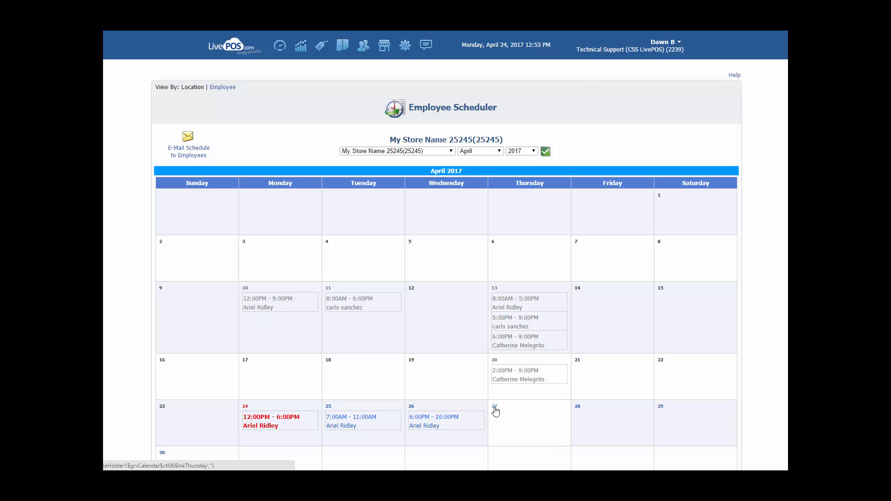
pyautogui.click(496, 423)
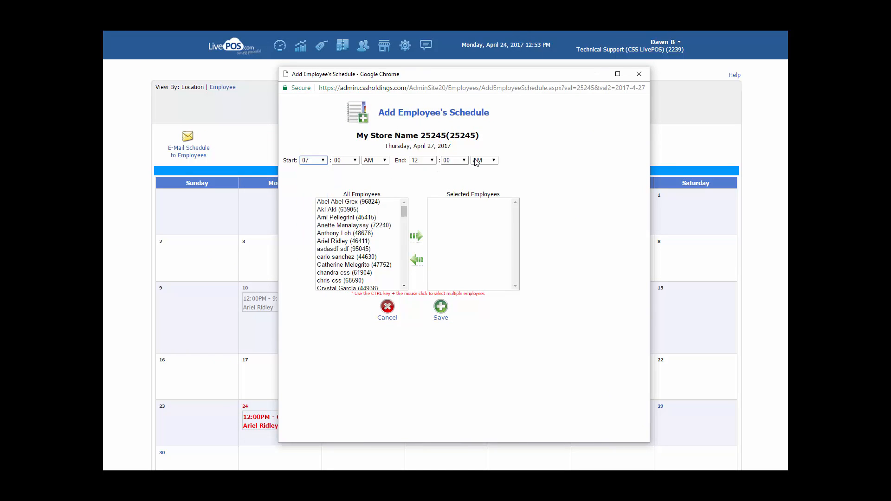
pyautogui.click(483, 159)
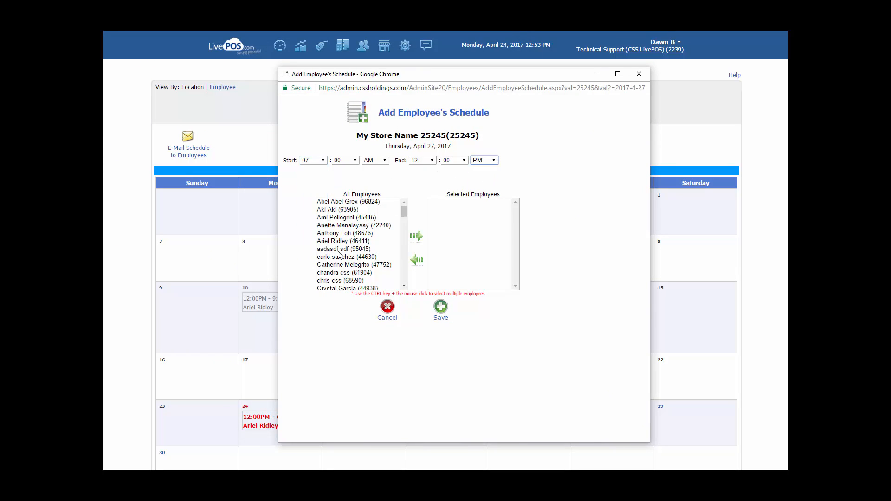
pyautogui.click(417, 236)
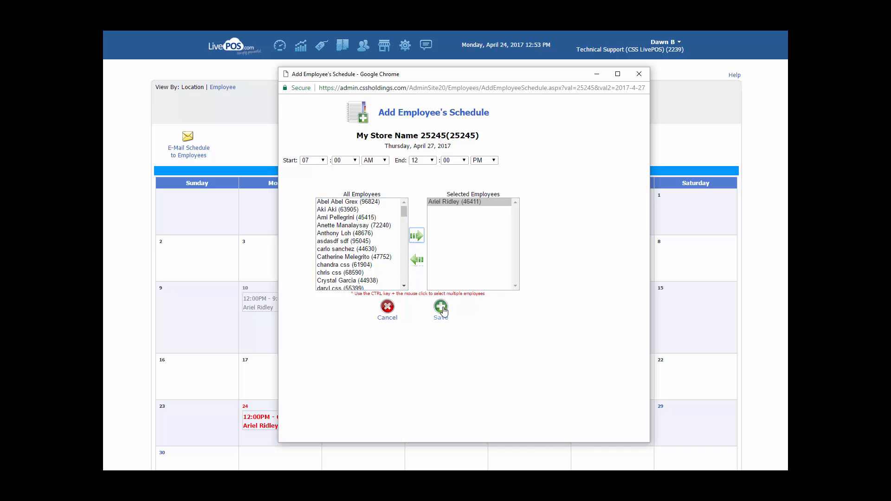
pyautogui.click(441, 306)
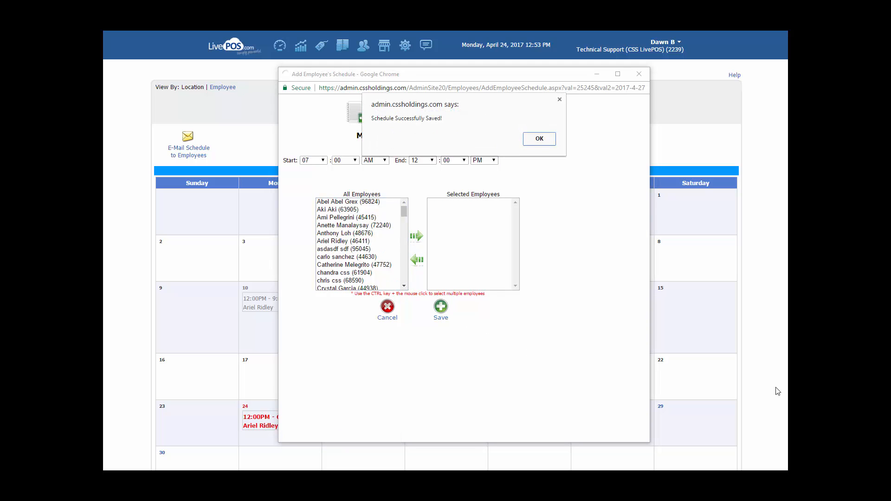
pyautogui.click(538, 139)
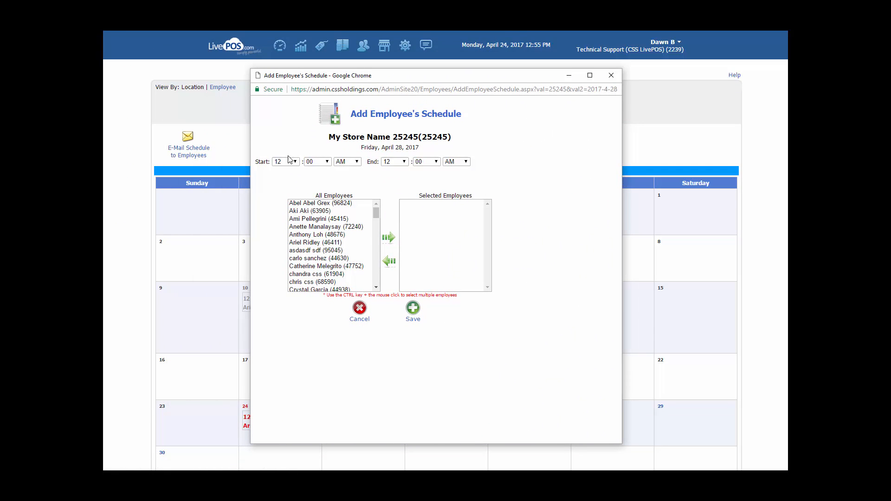
pyautogui.click(285, 161)
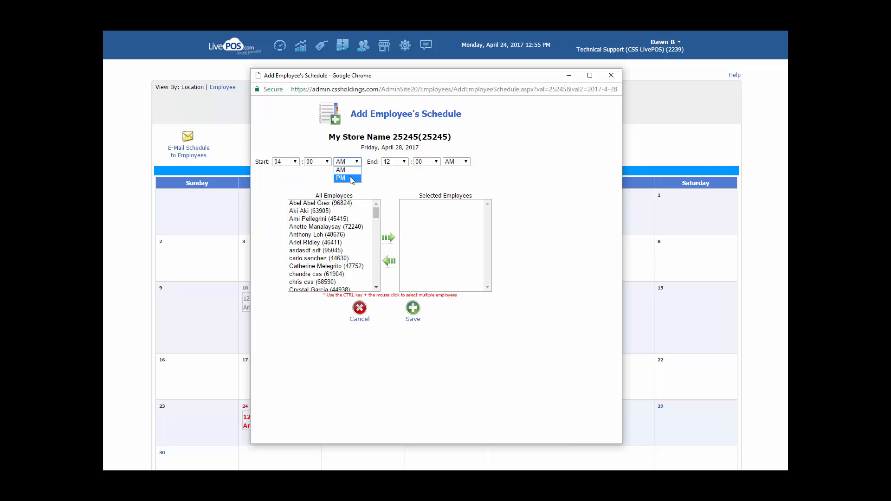
pyautogui.click(341, 178)
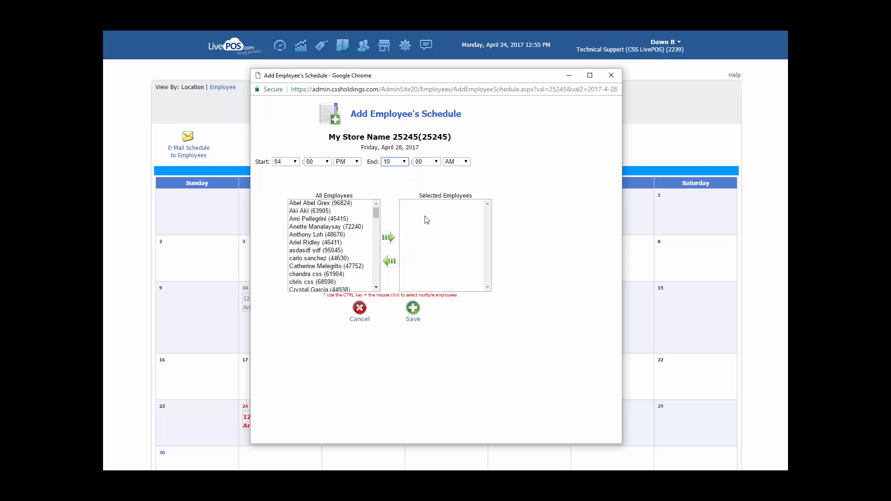
pyautogui.click(456, 162)
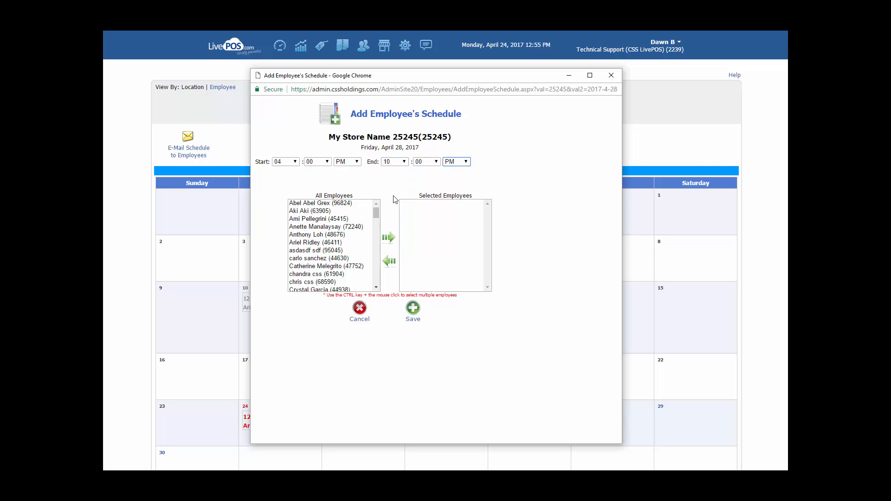
pyautogui.moveTo(312, 265)
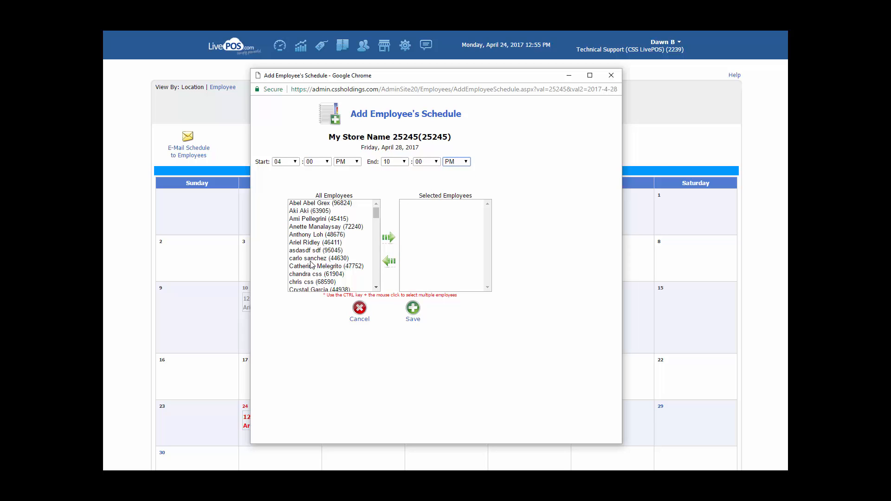
pyautogui.click(326, 266)
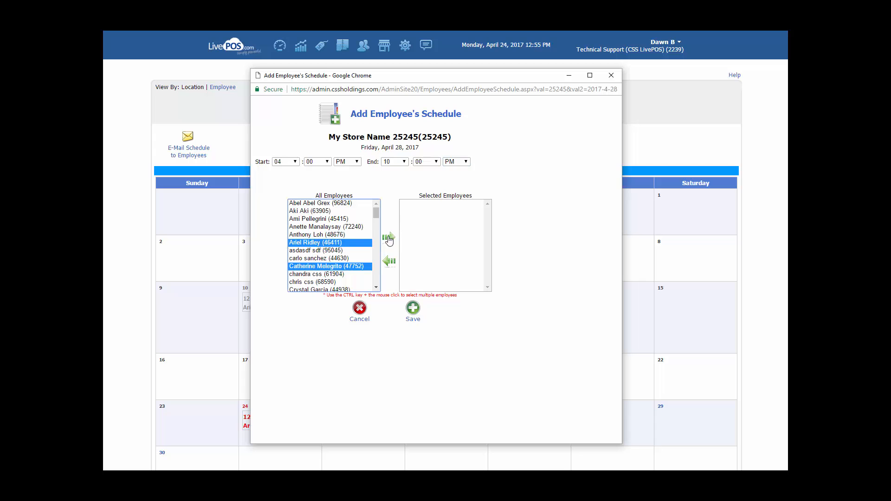
pyautogui.click(389, 237)
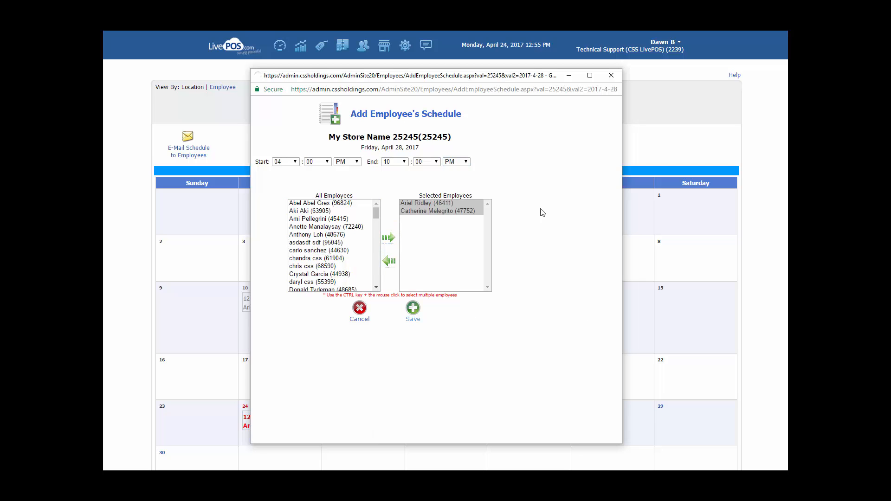
pyautogui.click(413, 307)
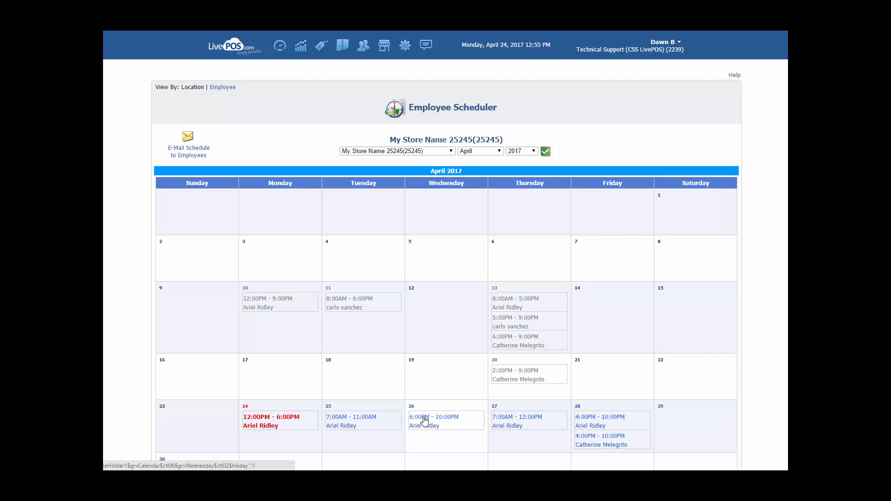
pyautogui.click(424, 422)
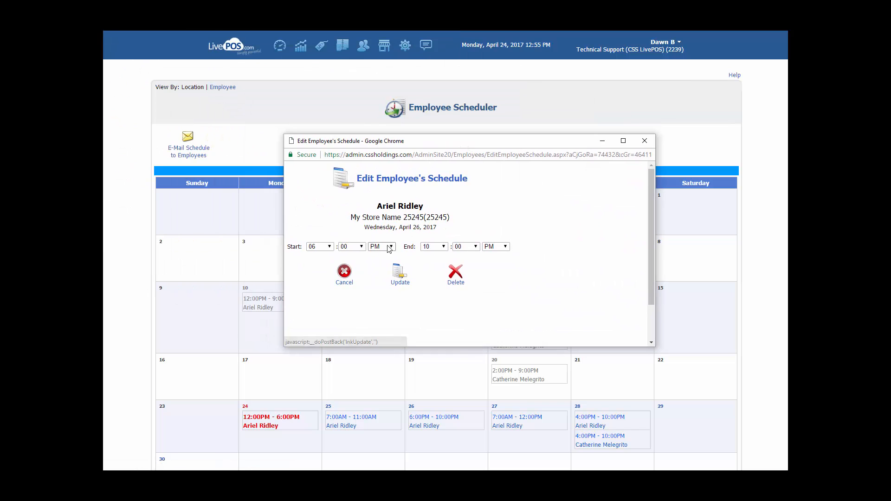
pyautogui.click(319, 246)
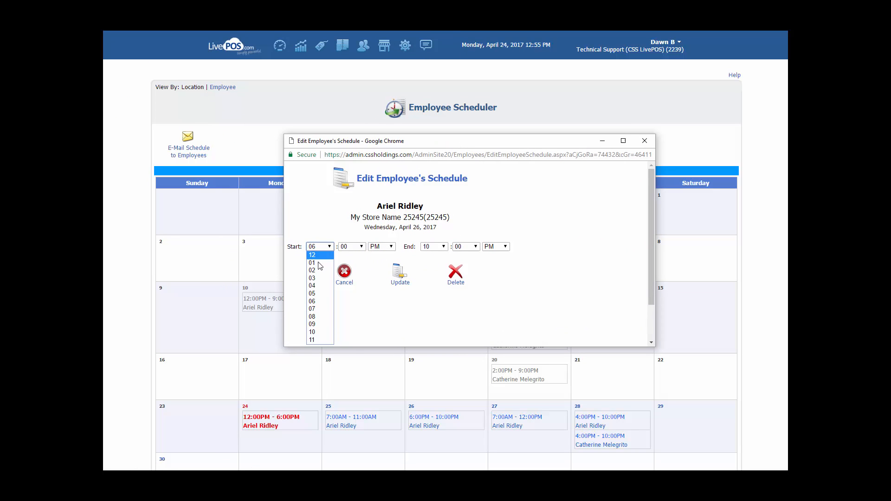
pyautogui.click(312, 286)
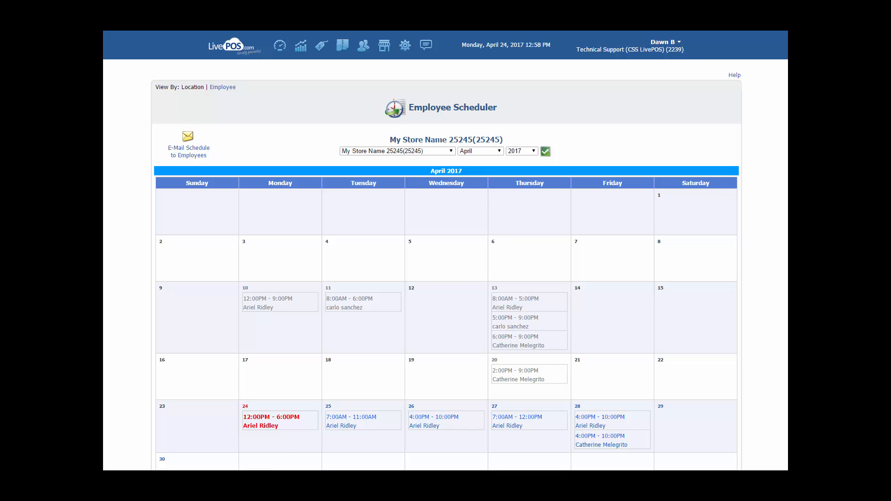
pyautogui.click(188, 145)
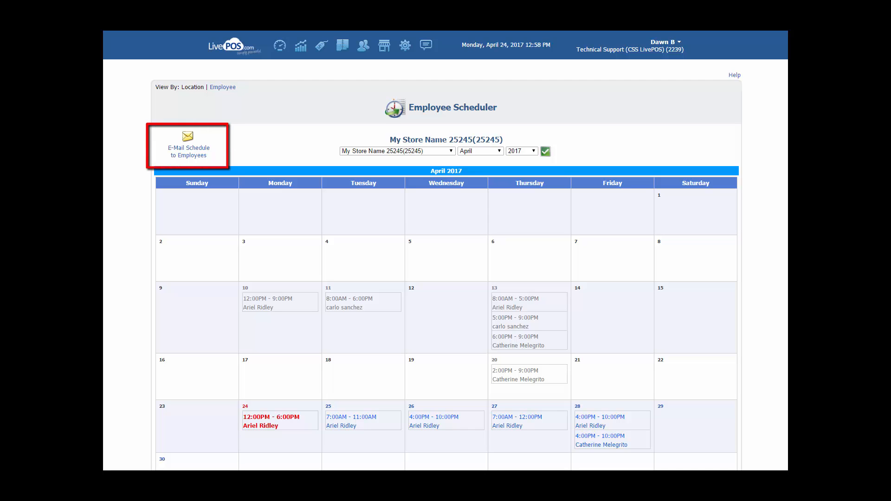